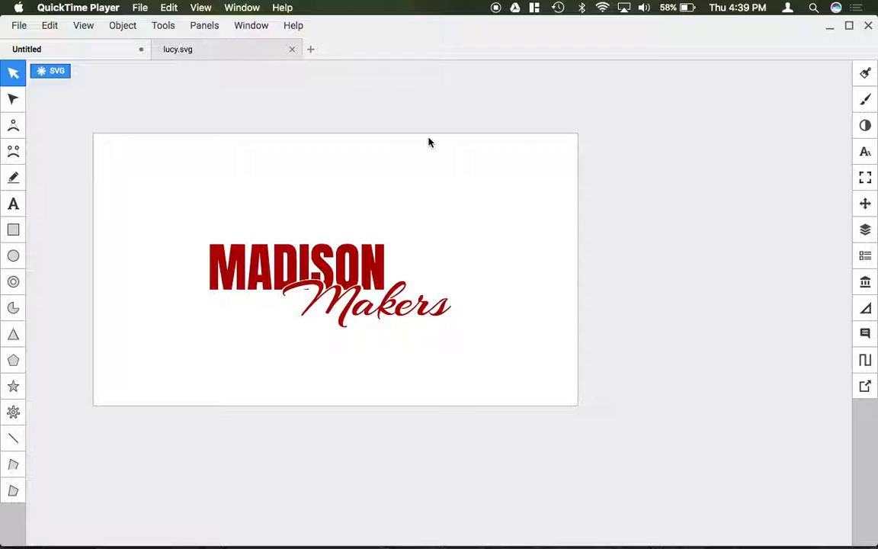
pyautogui.moveTo(240, 211)
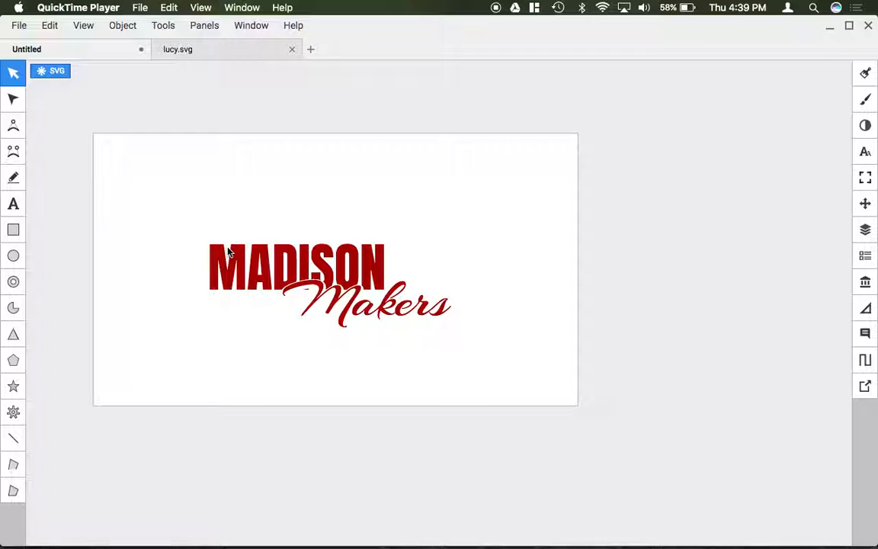
pyautogui.moveTo(252, 286)
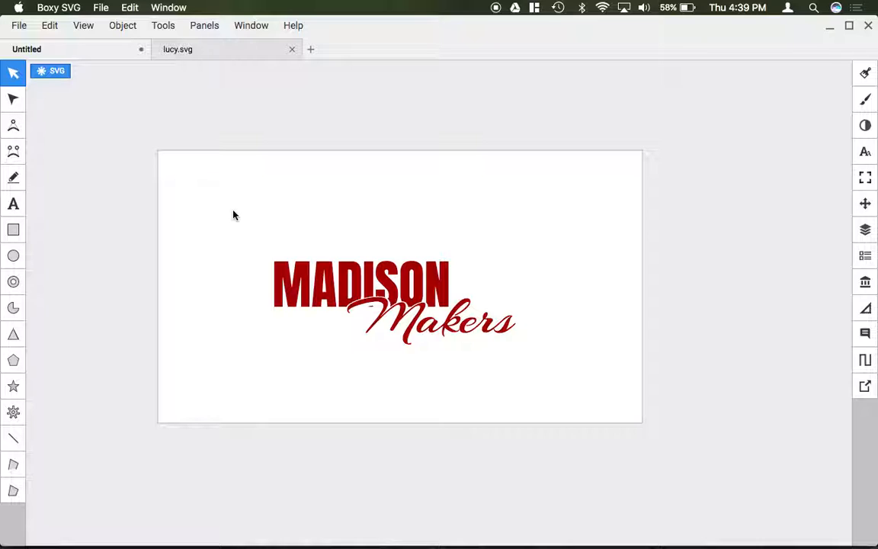
pyautogui.moveTo(412, 244)
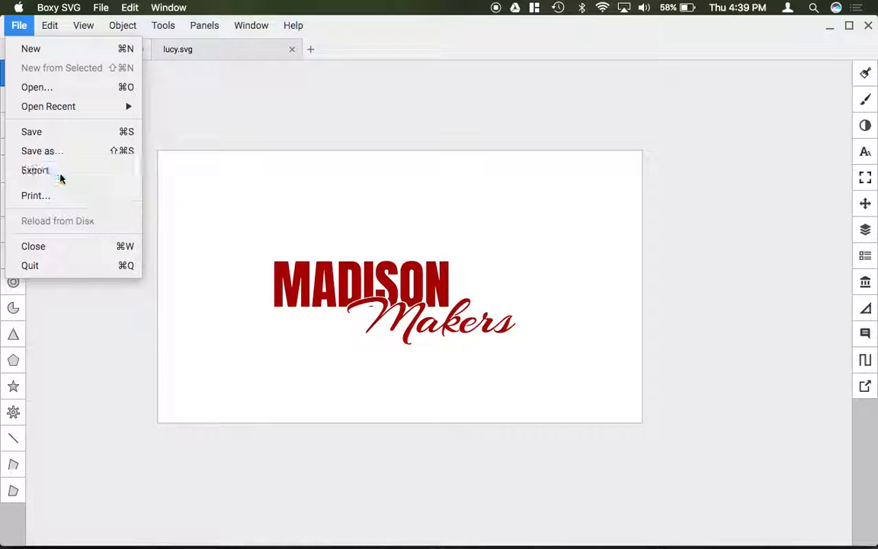
# - Open the logo's export settings and check the format list, keeping PNG
pyautogui.click(34, 170)
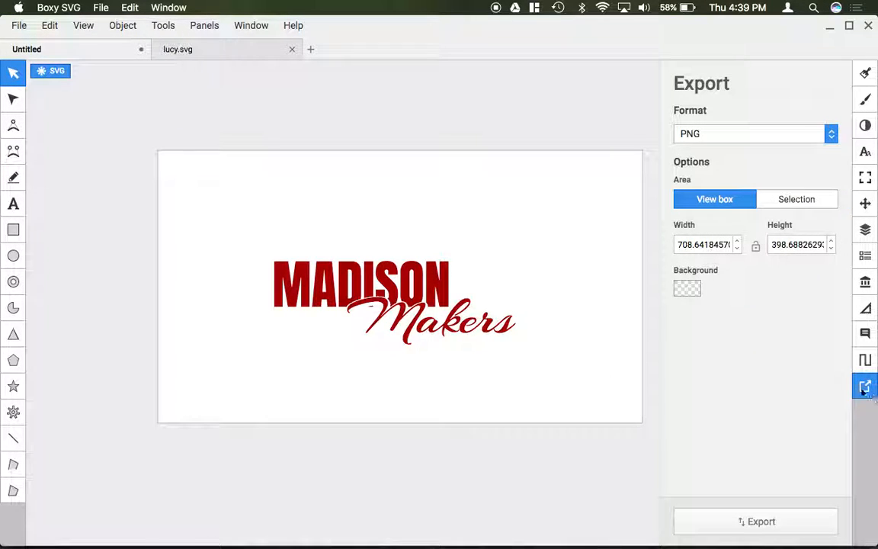
pyautogui.click(753, 133)
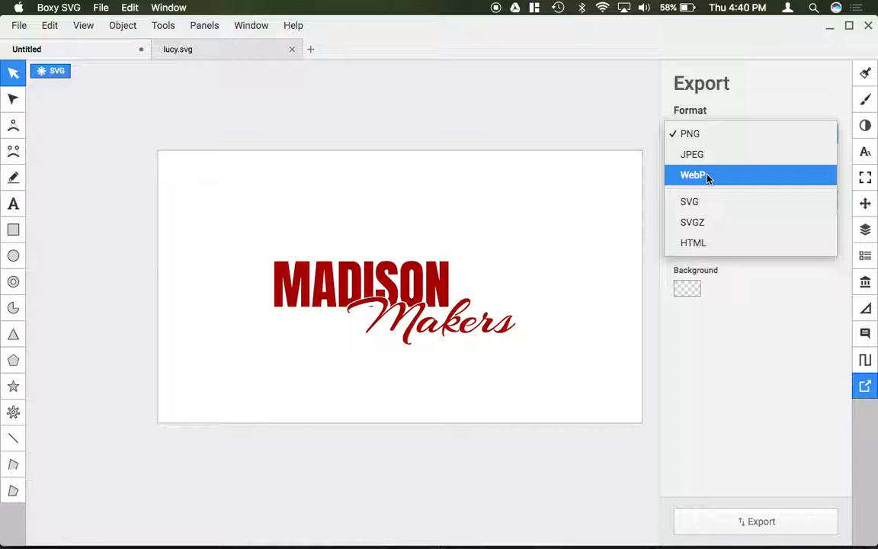
pyautogui.click(690, 134)
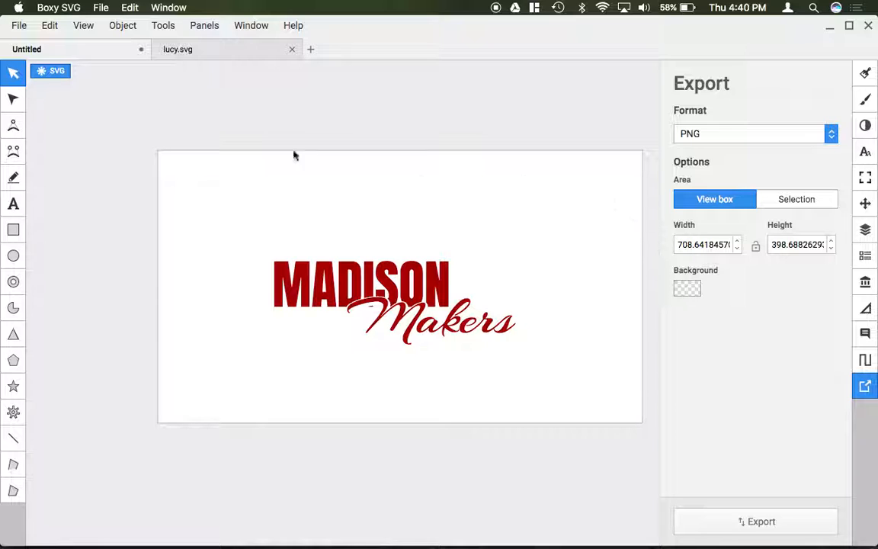
pyautogui.moveTo(450, 253)
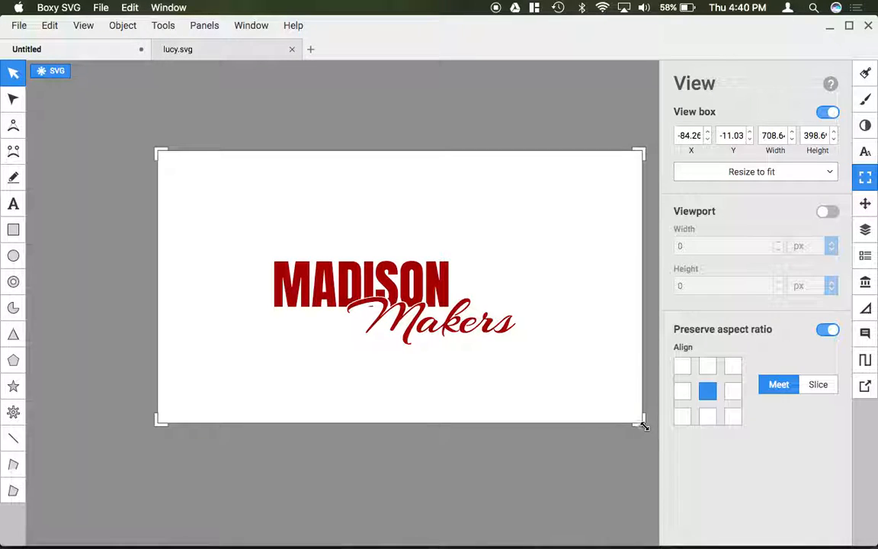
# - Drag the view box corner inward to about 374 by 143 around the logo
pyautogui.moveTo(643, 424); pyautogui.dragTo(526, 353)
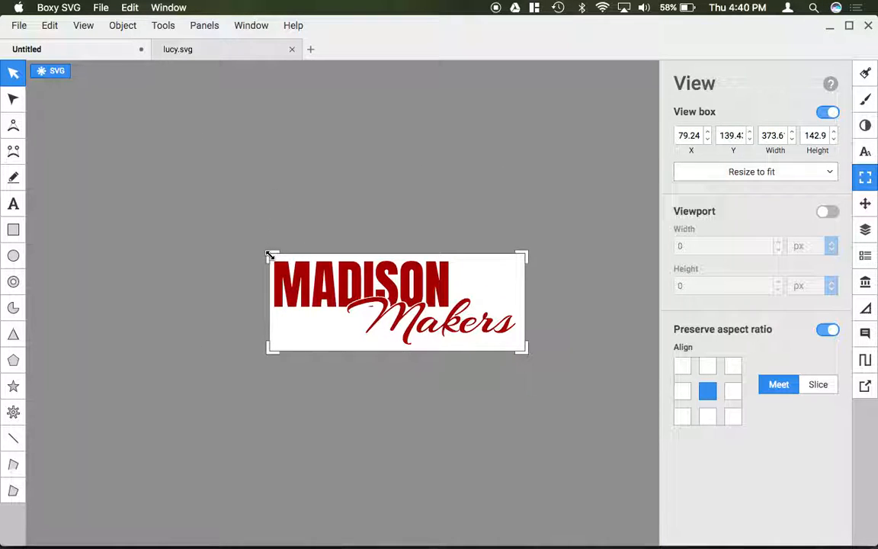
pyautogui.click(866, 387)
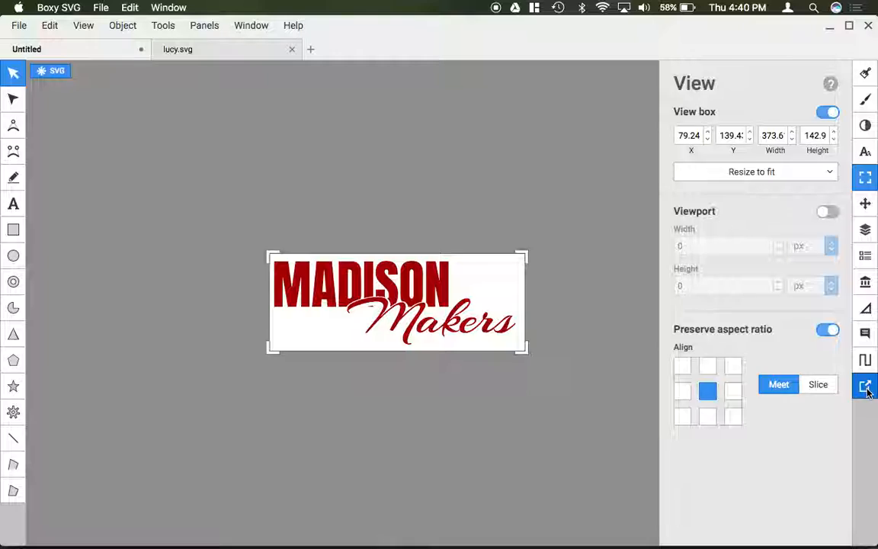
# - Set export to JPEG with white background, start the export, then cancel saving
pyautogui.click(866, 385)
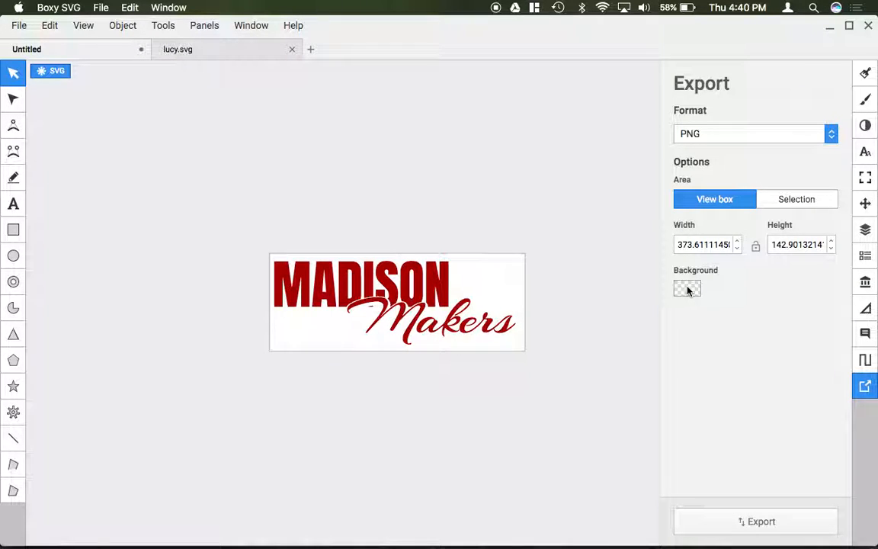
pyautogui.click(686, 288)
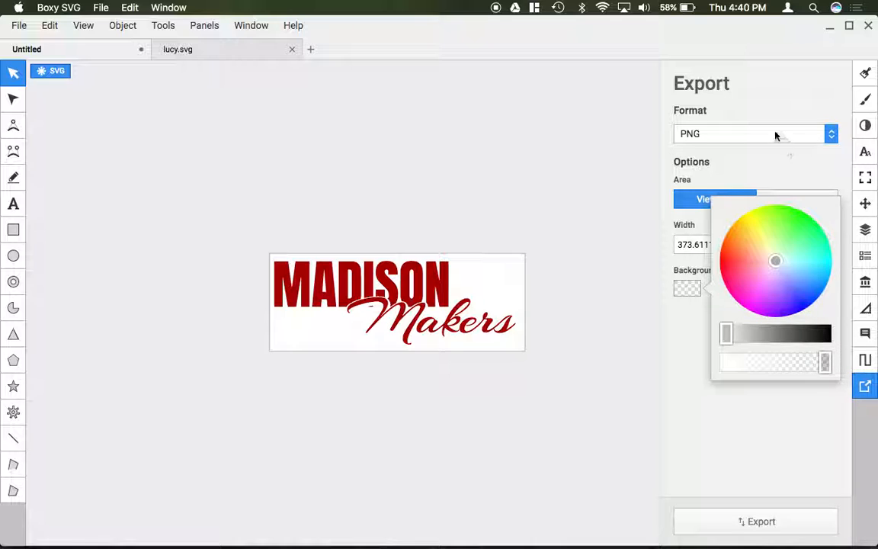
pyautogui.click(754, 133)
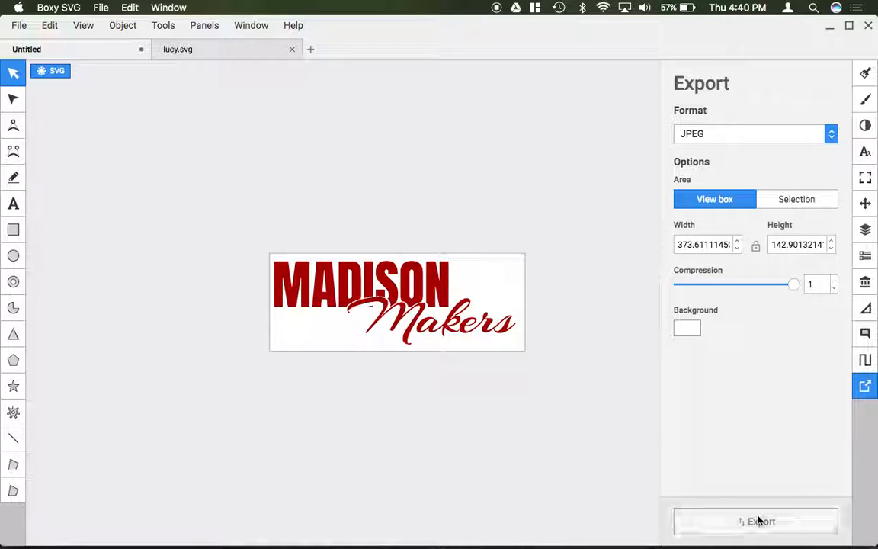
pyautogui.click(756, 522)
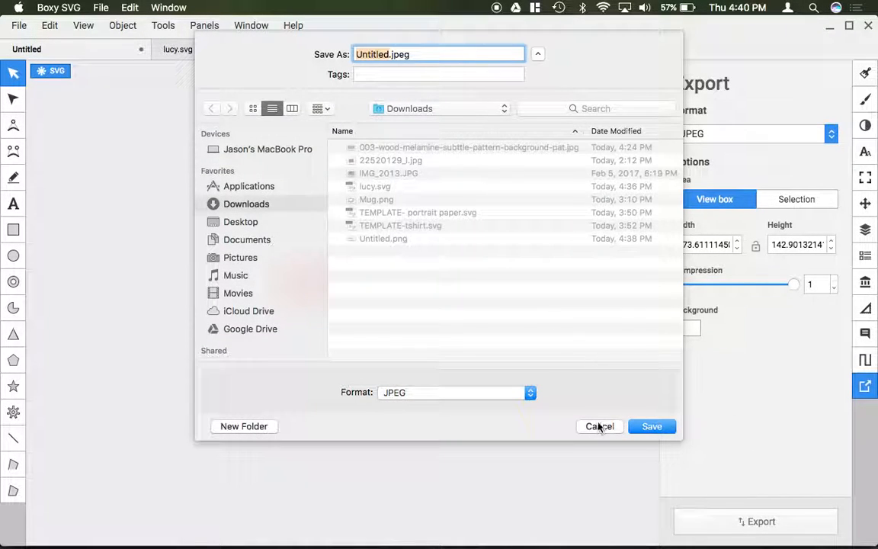
pyautogui.click(600, 426)
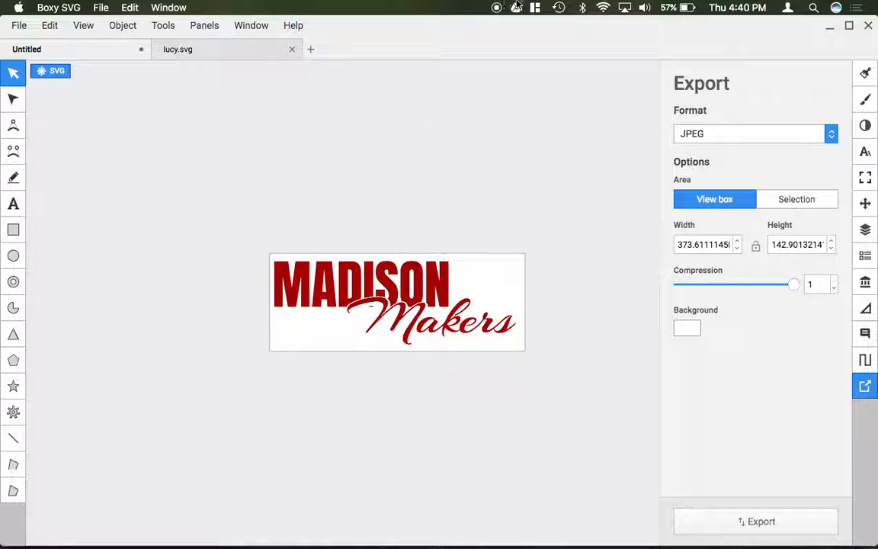